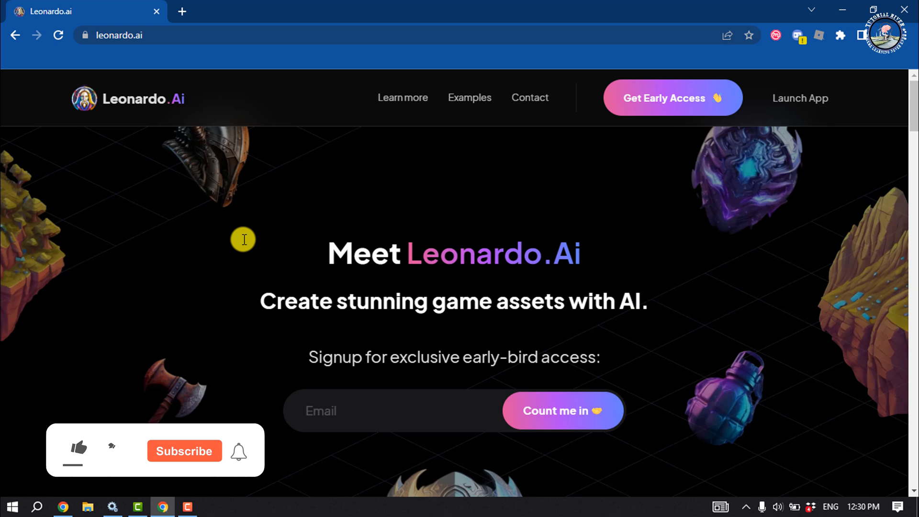
# Launch the Leonardo.Ai web app as a whitelisted user and reach the login screen
pyautogui.click(75, 450)
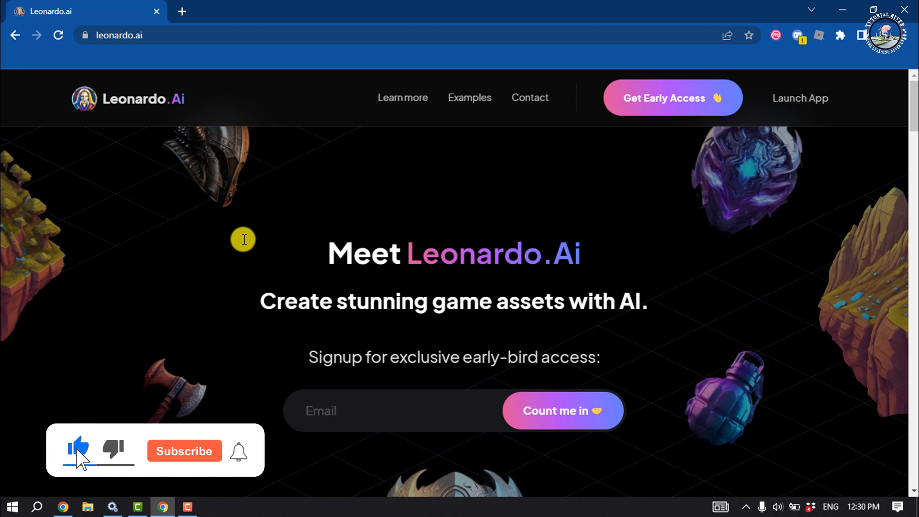
pyautogui.click(184, 451)
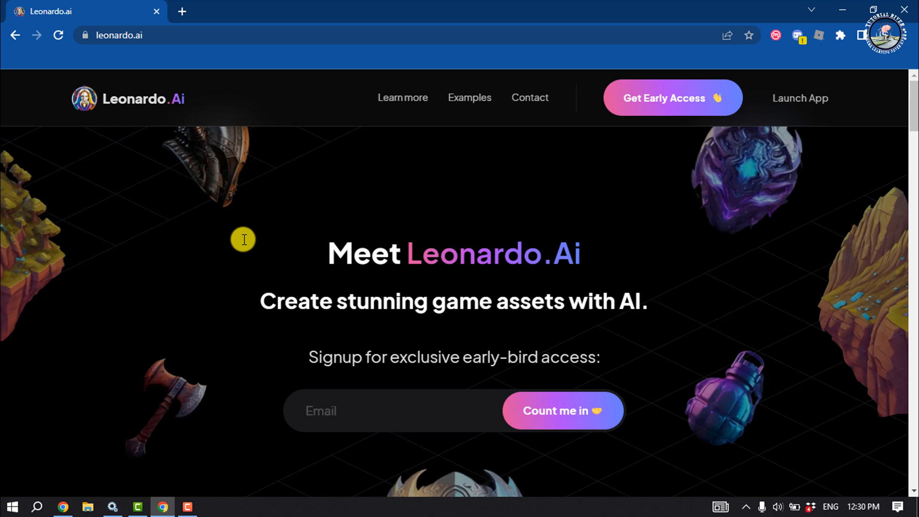
pyautogui.moveTo(266, 267)
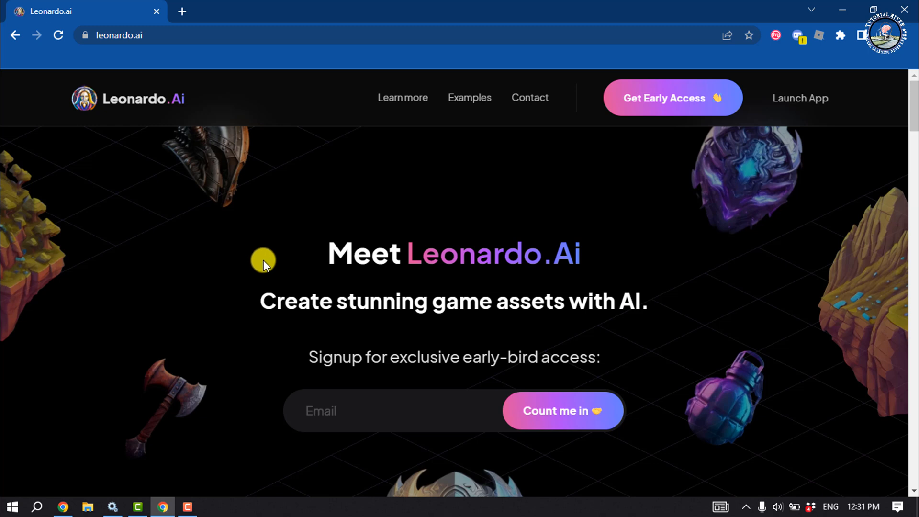
pyautogui.moveTo(799, 110)
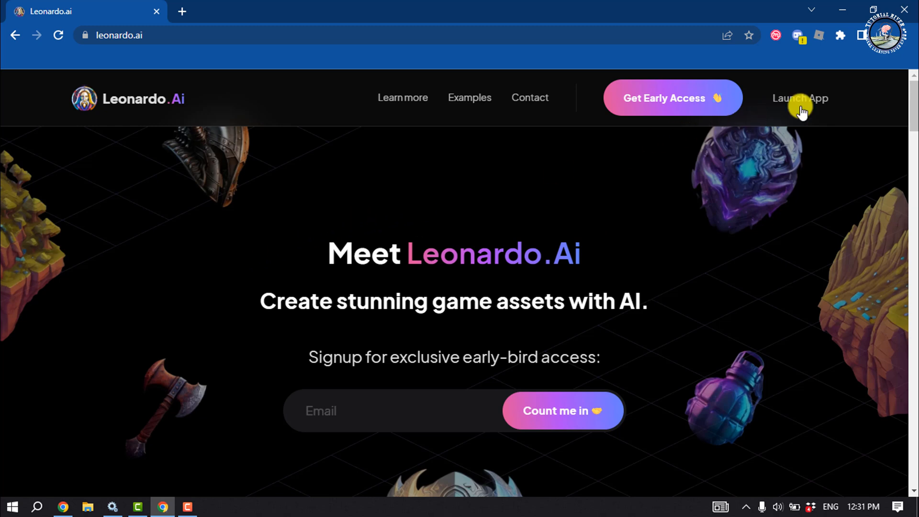
pyautogui.click(801, 98)
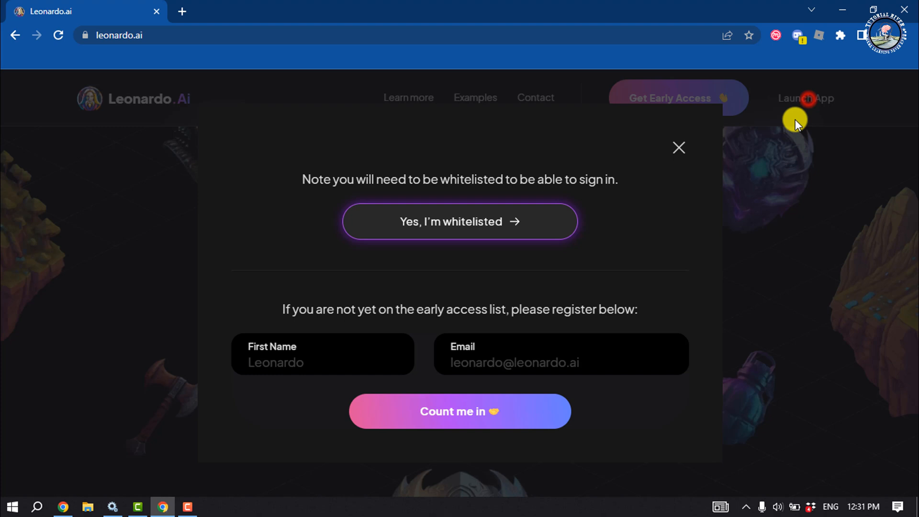
pyautogui.click(459, 222)
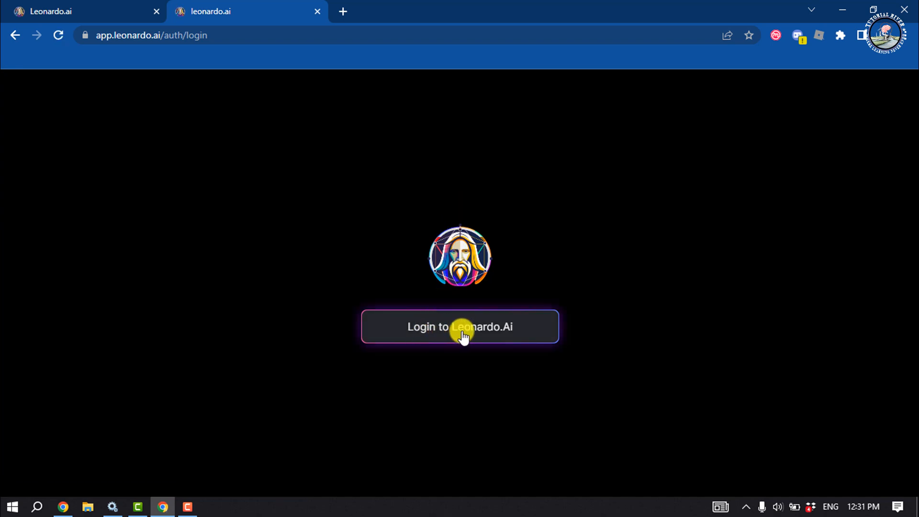
pyautogui.click(463, 333)
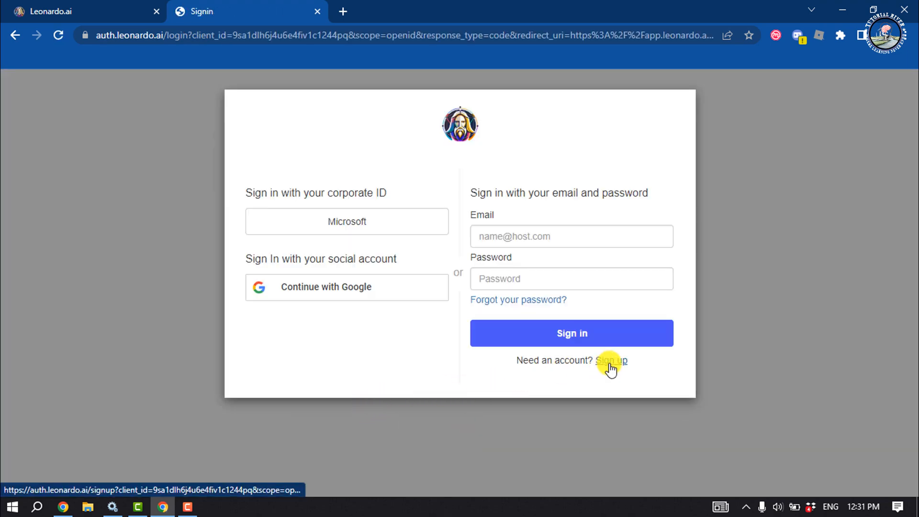
# Sign up for a new account with Google, landing on the welcome setup page
pyautogui.click(611, 360)
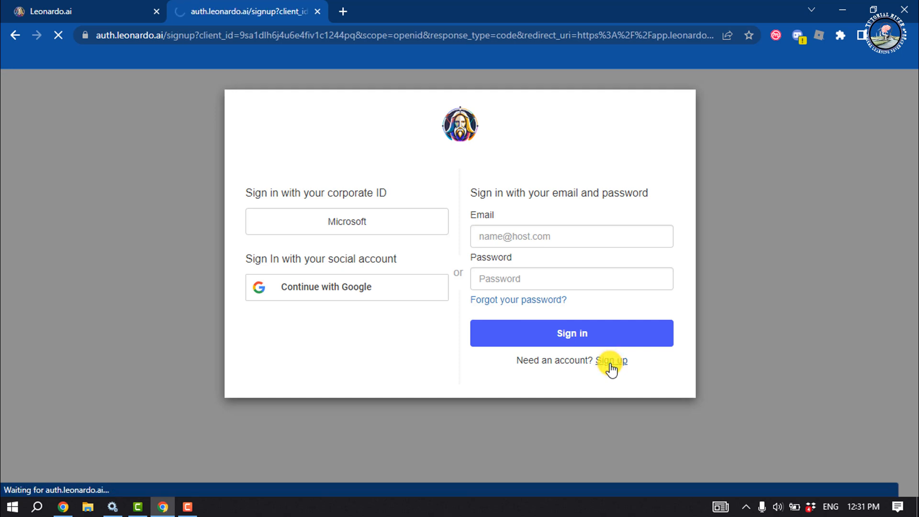
pyautogui.click(611, 360)
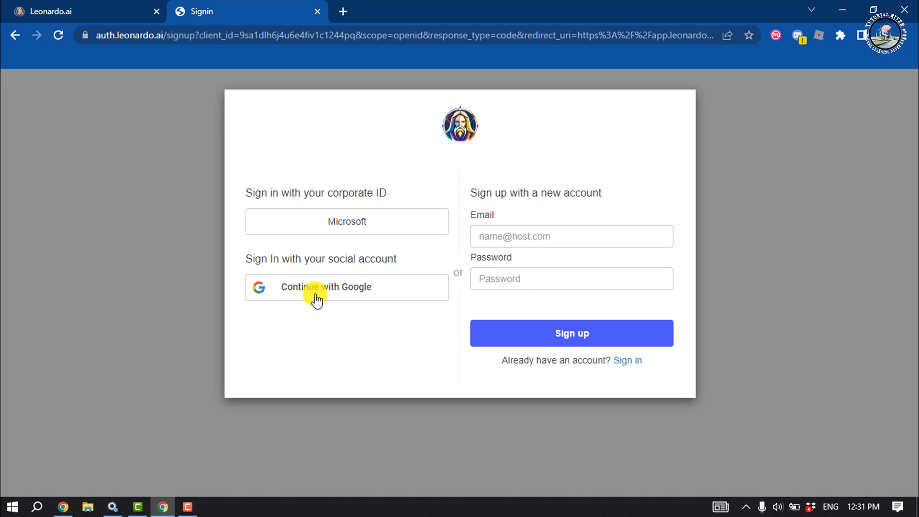
pyautogui.click(326, 288)
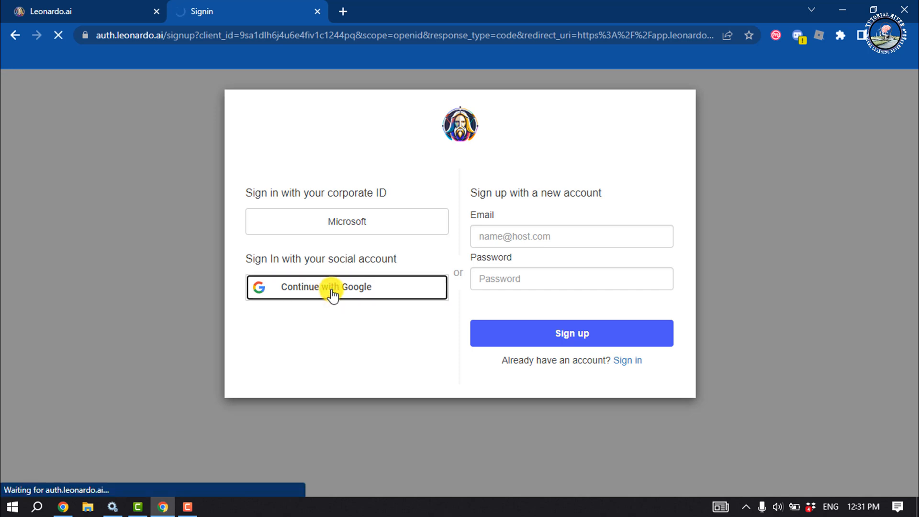
pyautogui.click(333, 287)
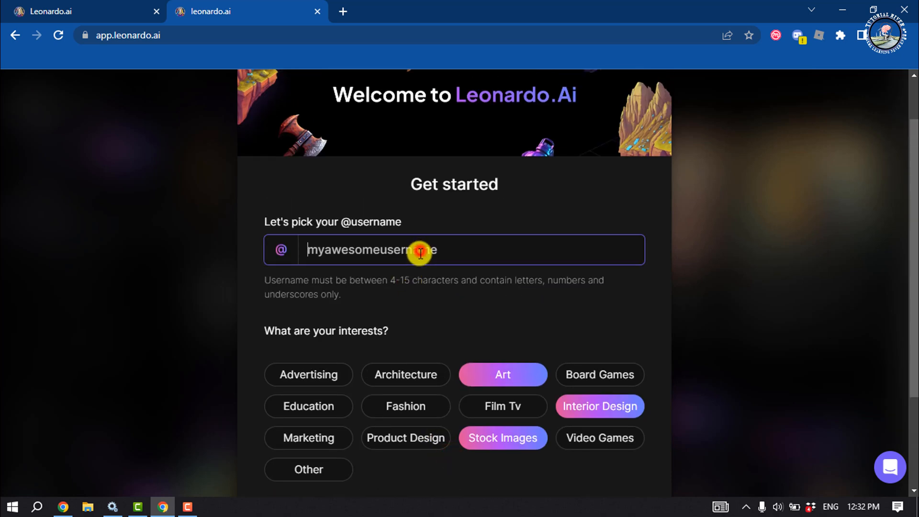
pyautogui.moveTo(352, 274)
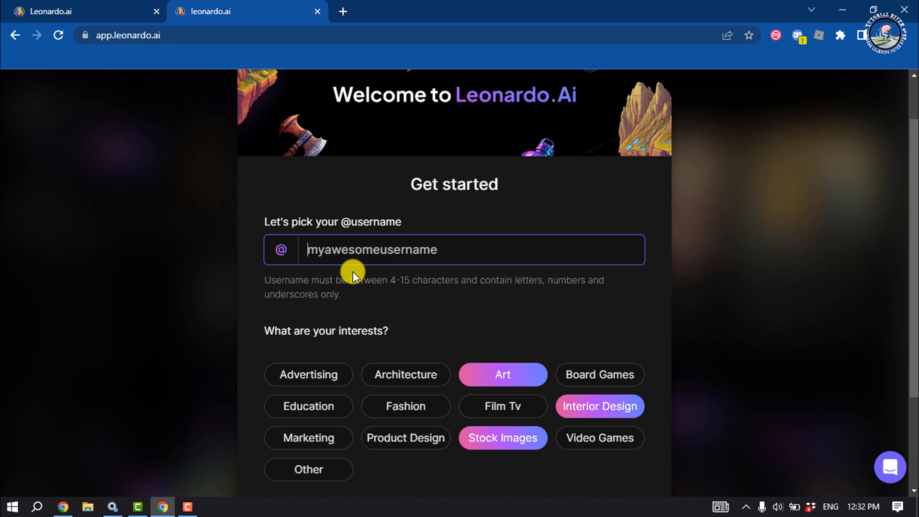
# Finish onboarding with username tutorialriver22 and a role choice, reaching the home feed
pyautogui.write('tutorialriver22')
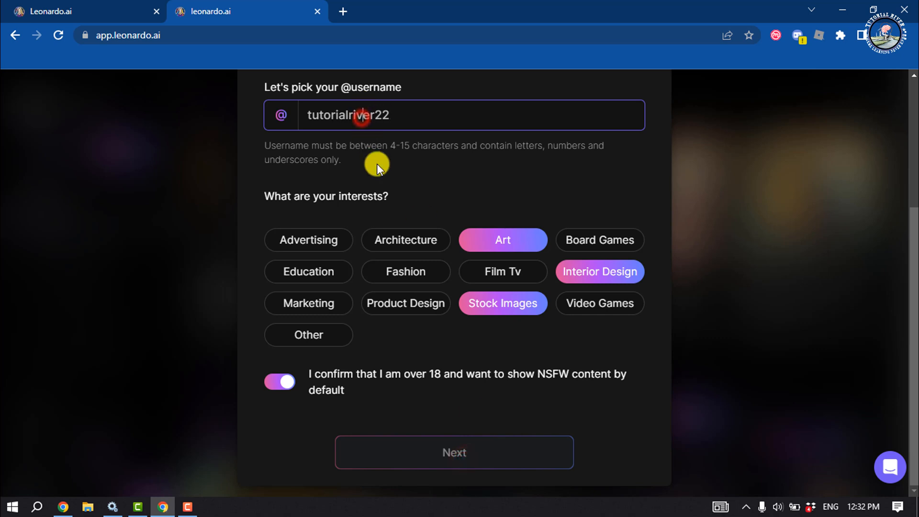
pyautogui.click(454, 453)
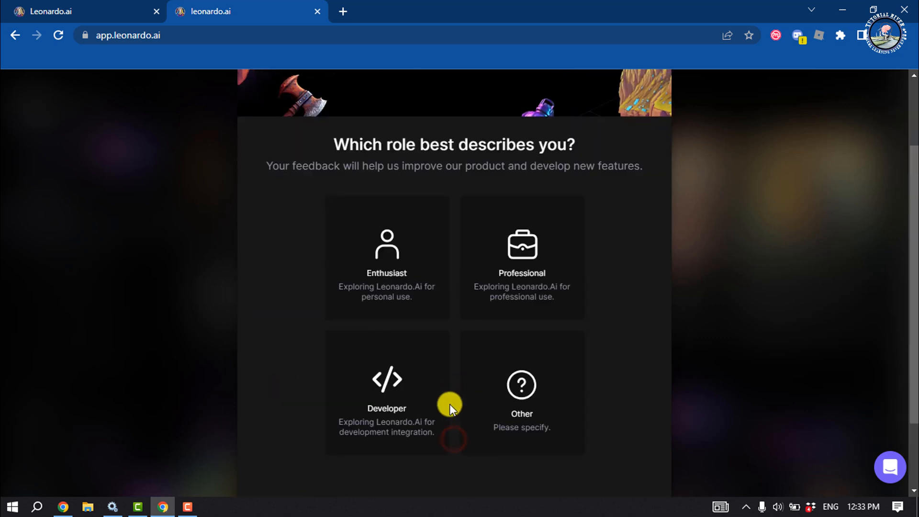
pyautogui.click(387, 258)
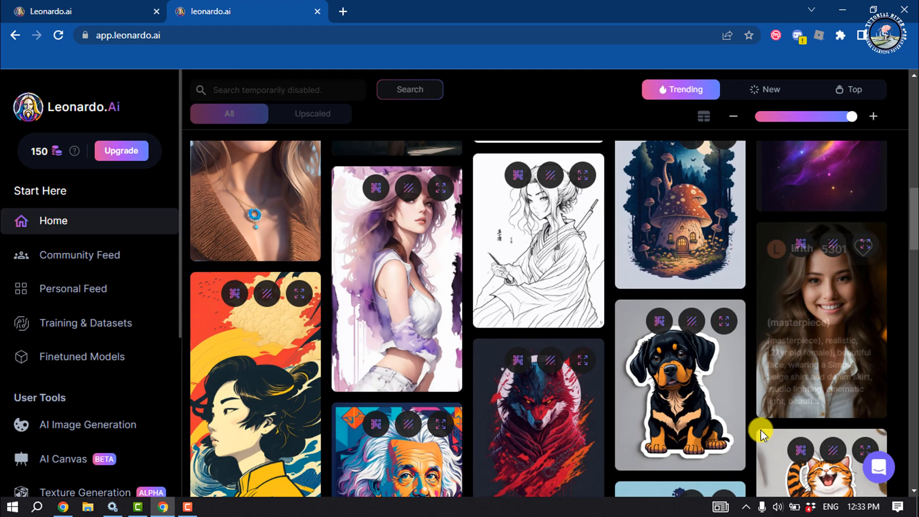
# Open the AI Image Generation tool from the sidebar's User Tools
pyautogui.scroll(-3)
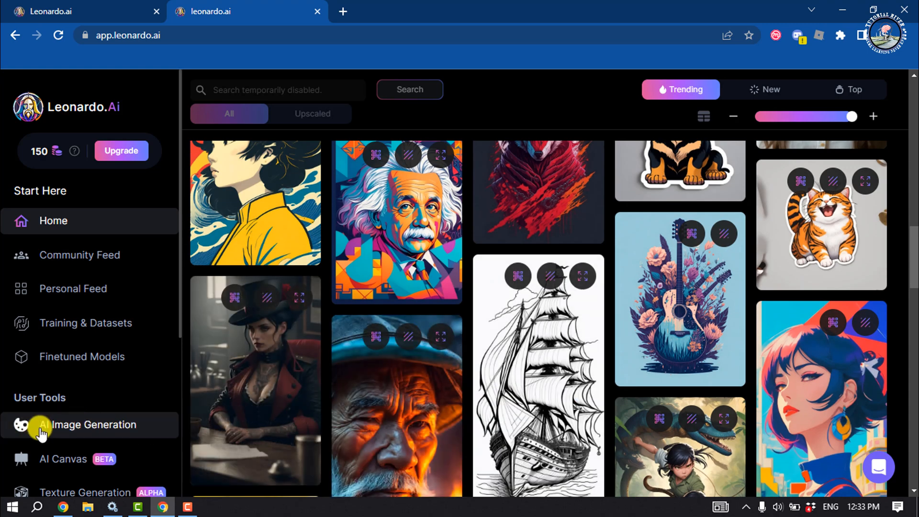
pyautogui.moveTo(69, 432)
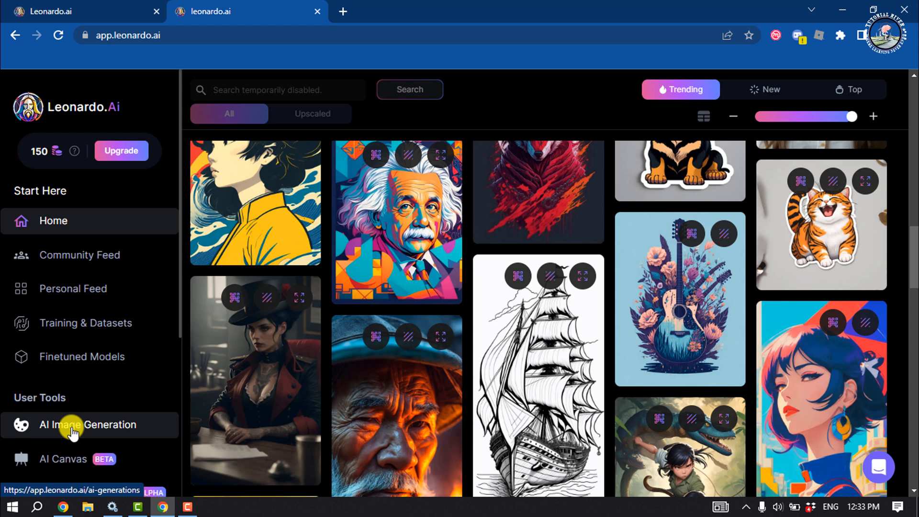
pyautogui.click(76, 425)
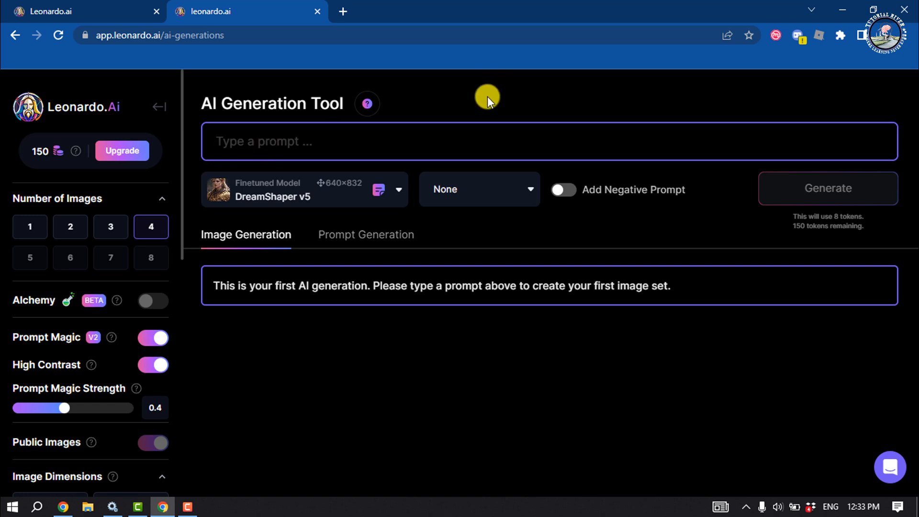
# Generate images from the prompt "shahrukh khan angry look with rainy sky"
pyautogui.write('shahrukh khan angry look with rainy sky')
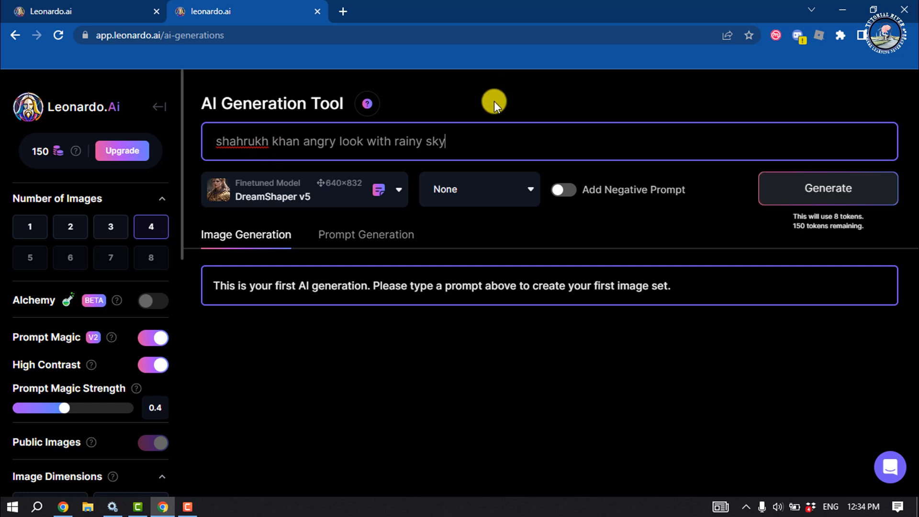
pyautogui.moveTo(758, 232)
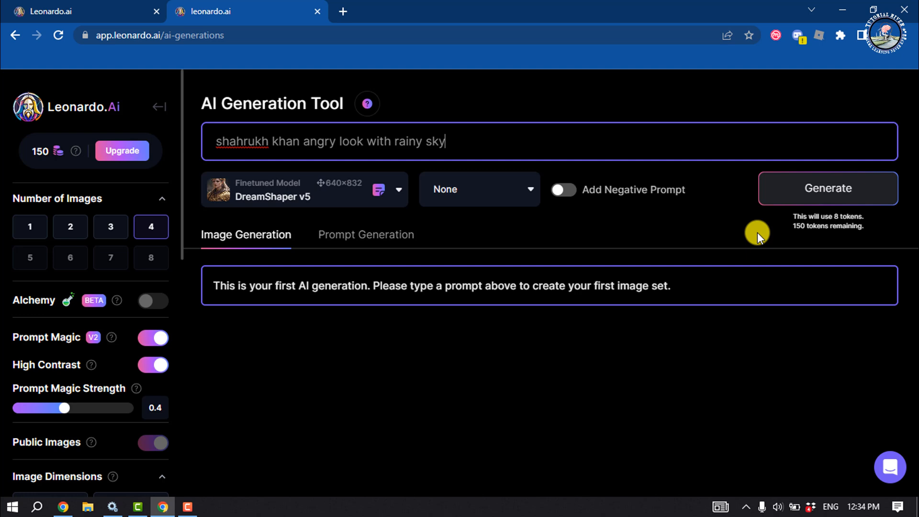
pyautogui.moveTo(799, 192)
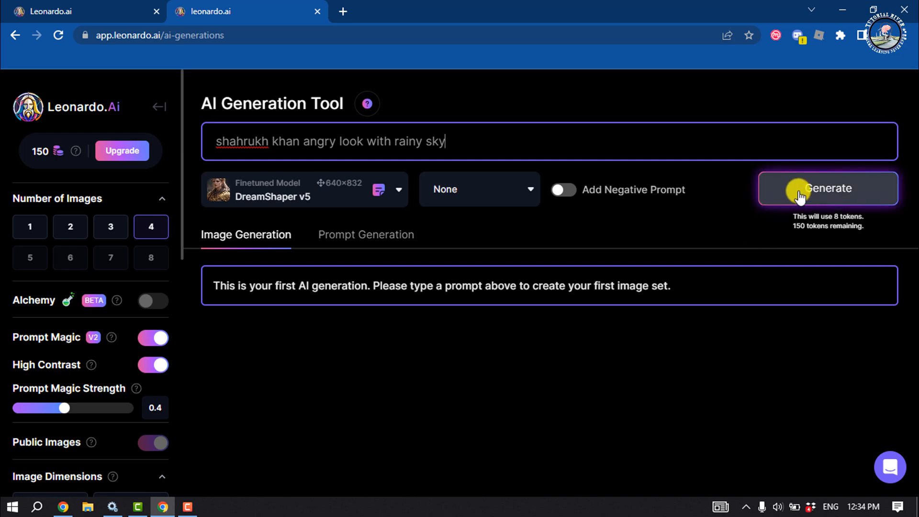
pyautogui.click(827, 187)
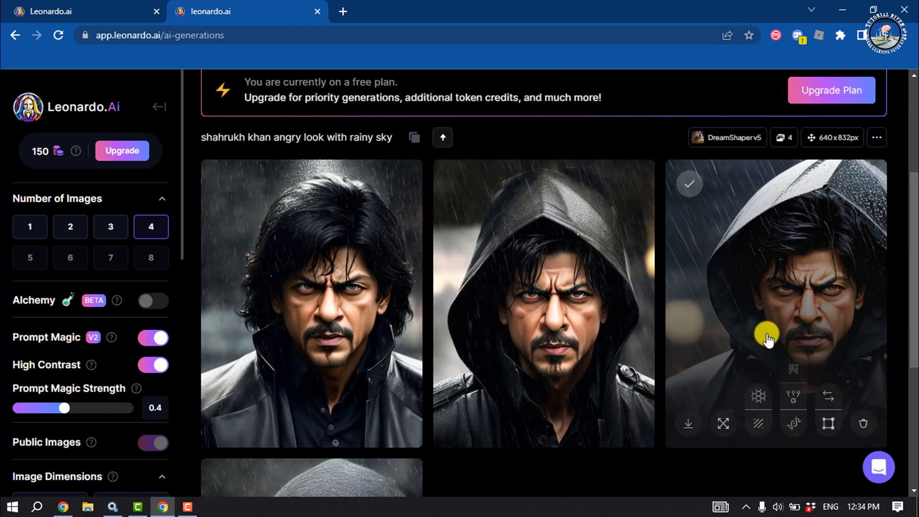
# Scroll through the four generated images and settings to reach the hooded fourth portrait
pyautogui.scroll(-3)
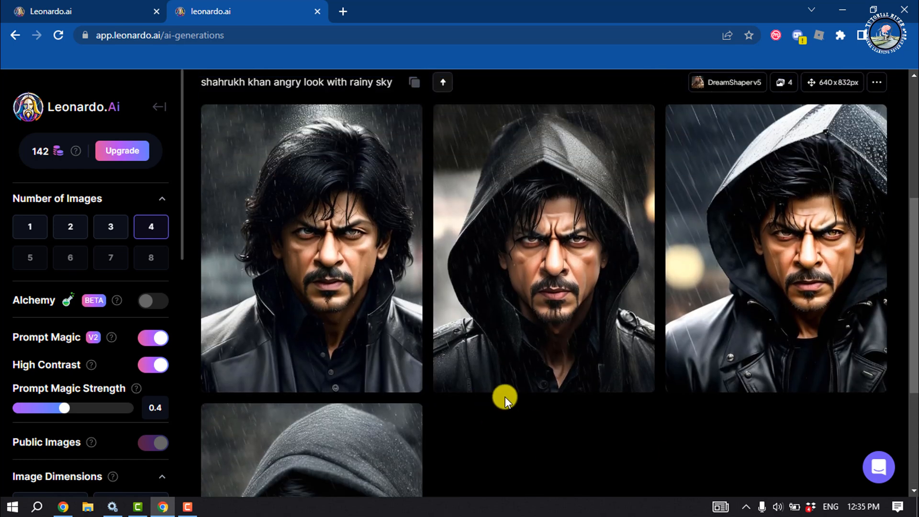
pyautogui.moveTo(87, 186)
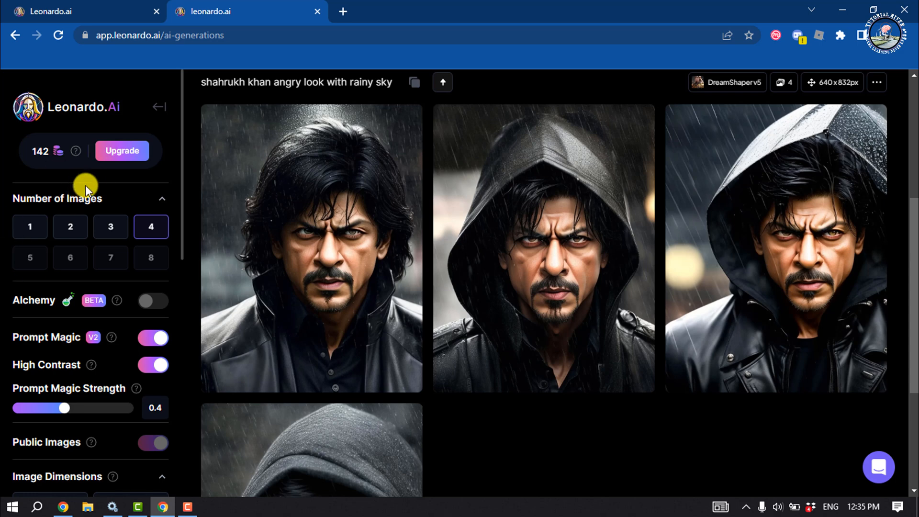
pyautogui.moveTo(48, 270)
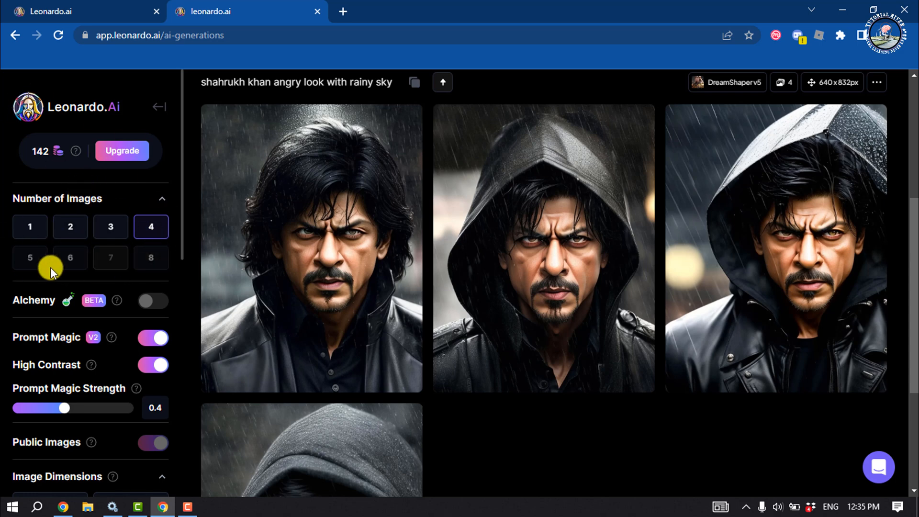
pyautogui.scroll(-3)
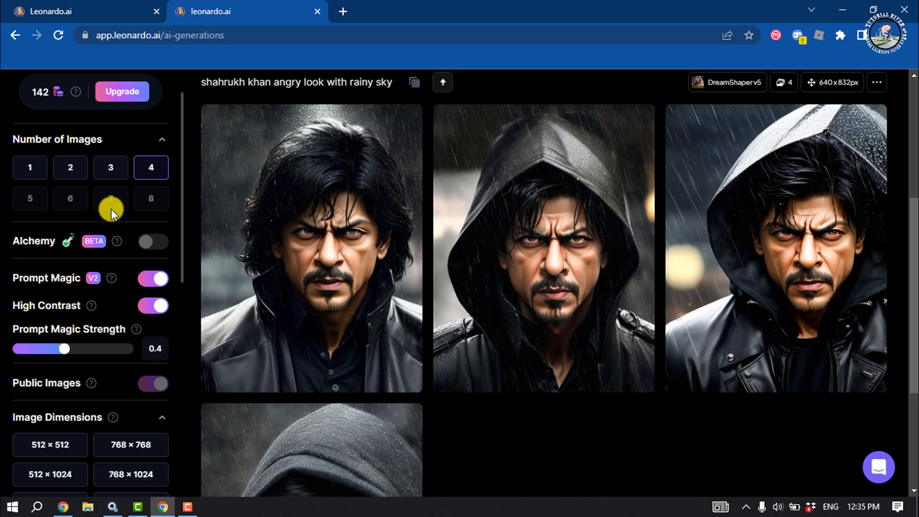
pyautogui.scroll(-3)
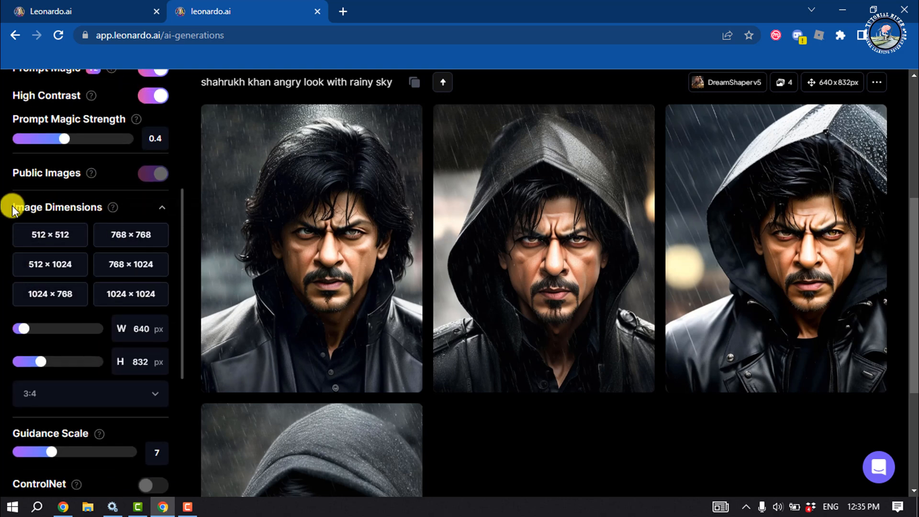
pyautogui.scroll(-3)
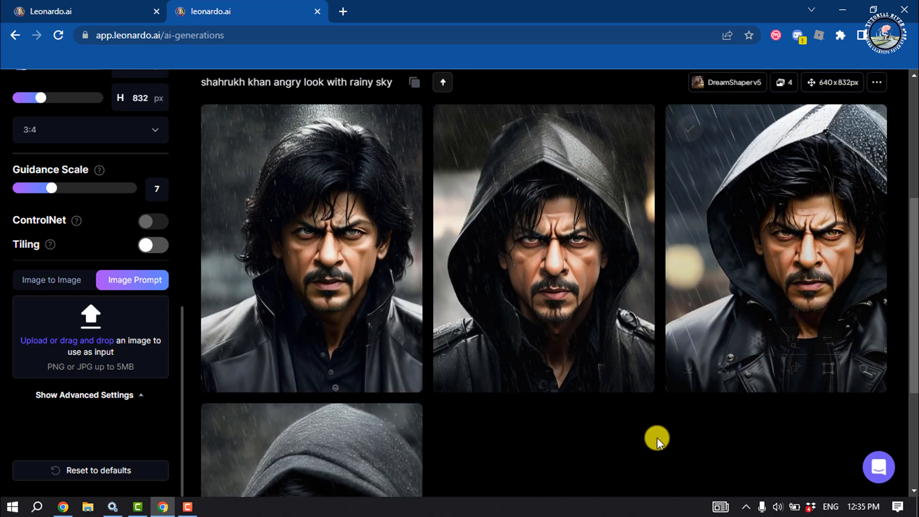
pyautogui.scroll(-3)
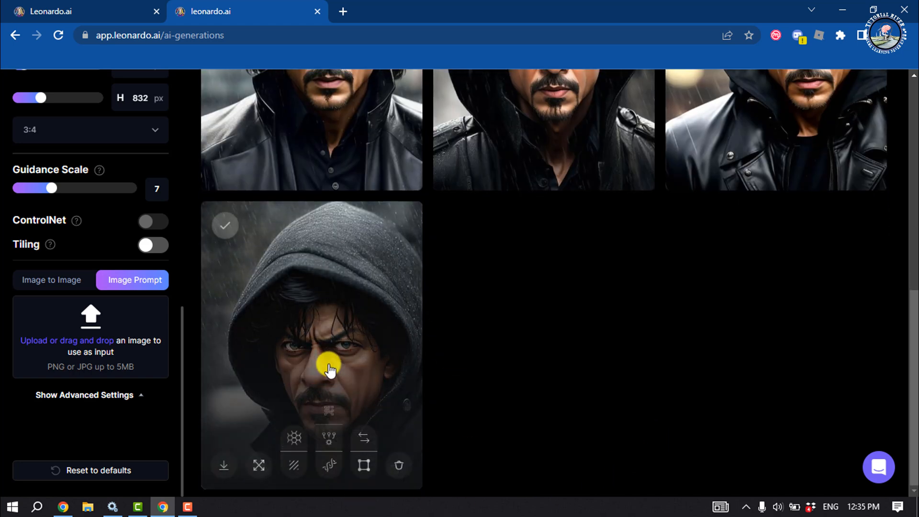
pyautogui.moveTo(223, 465)
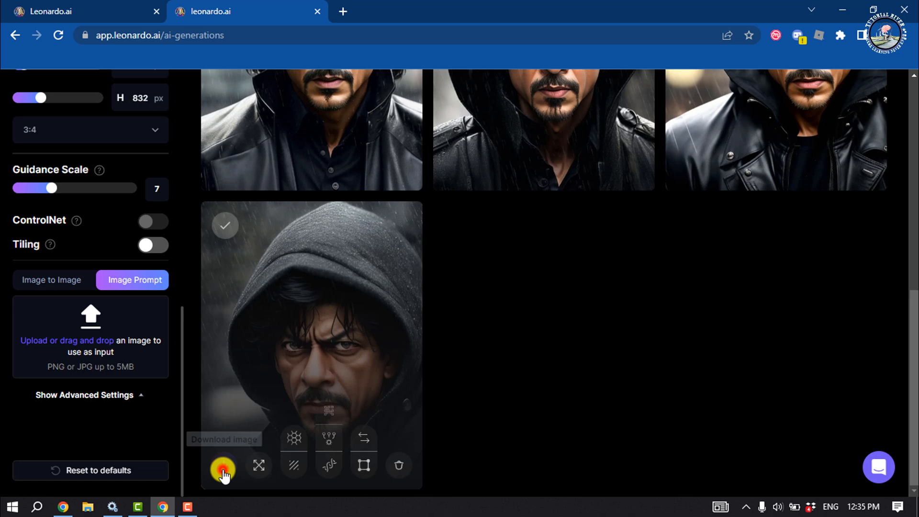